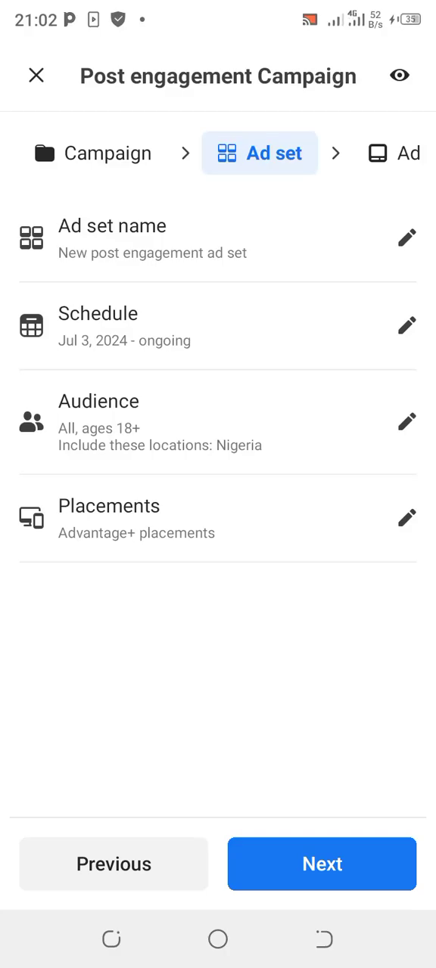
Change the ad set's placement setting from Advantage+ to Manual placements.
left_click(407, 517)
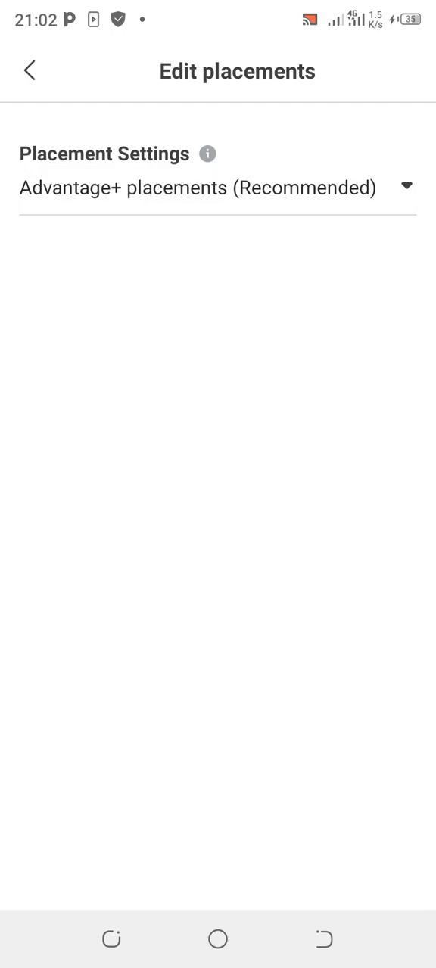
left_click(218, 187)
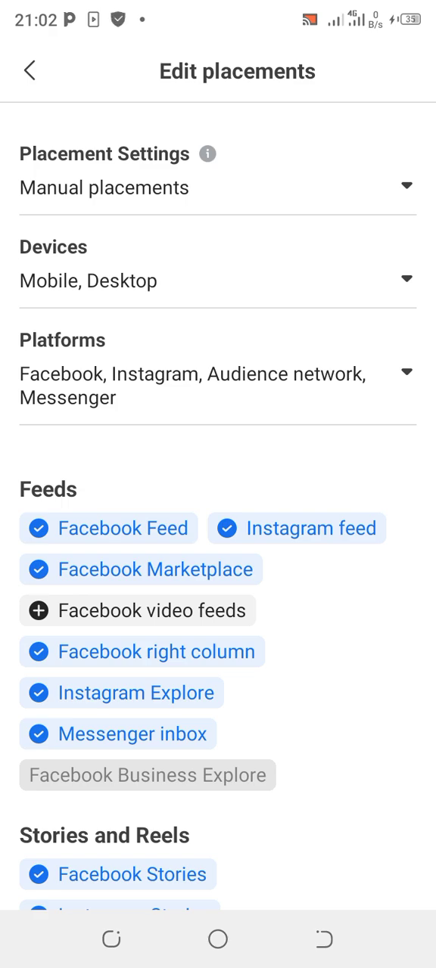
Review the device choices and leave them unchanged.
left_click(218, 281)
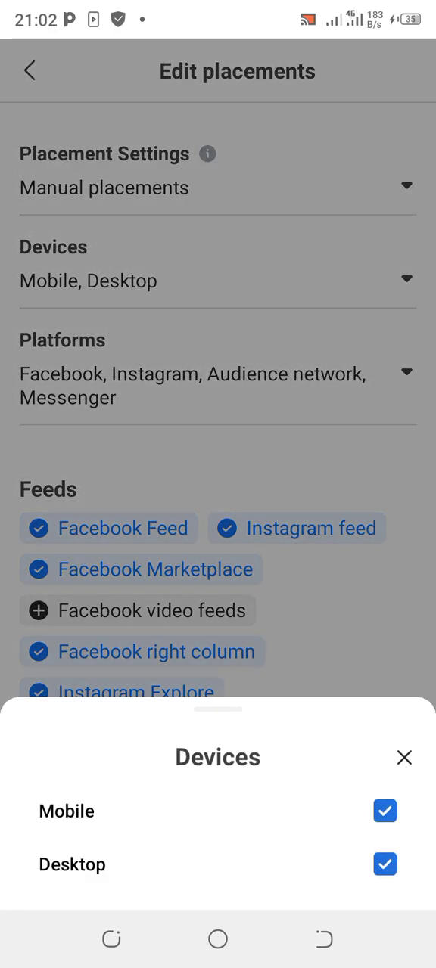
left_click(404, 756)
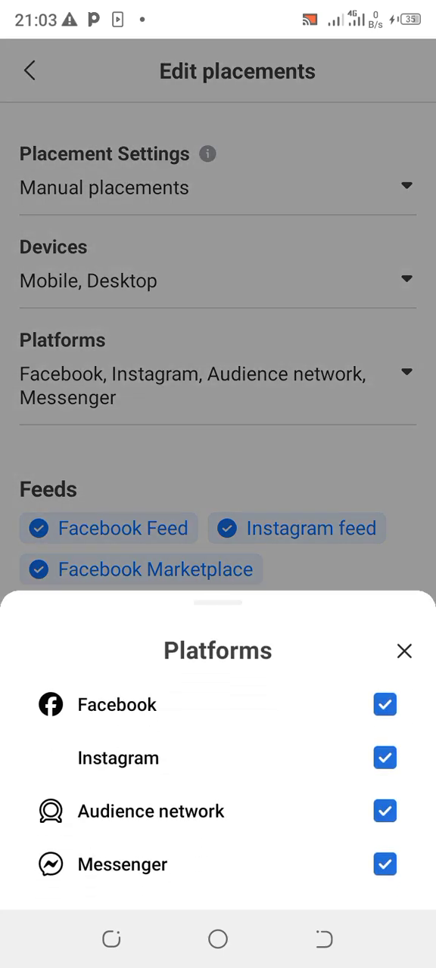
Untick Audience network and Messenger, keeping only Facebook and Instagram as platforms.
left_click(218, 810)
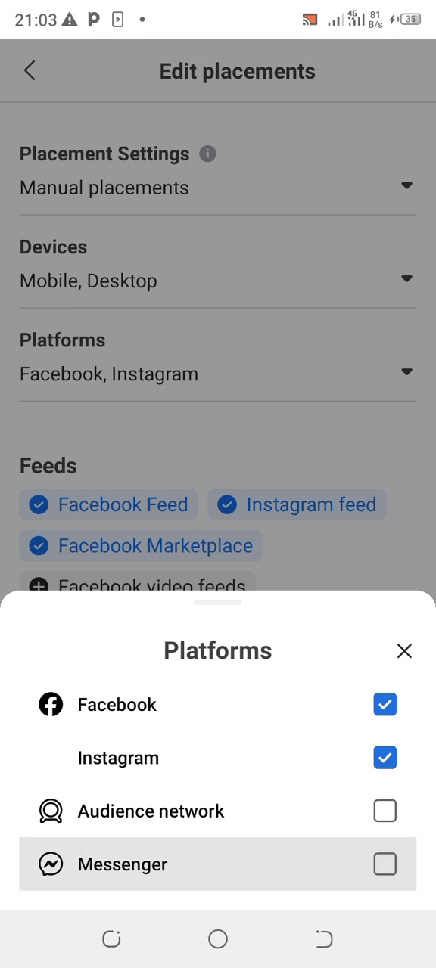
left_click(384, 865)
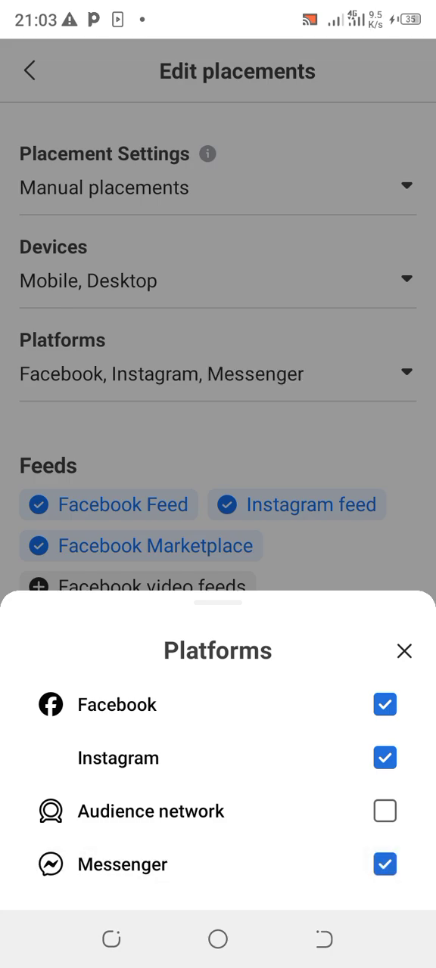
left_click(384, 864)
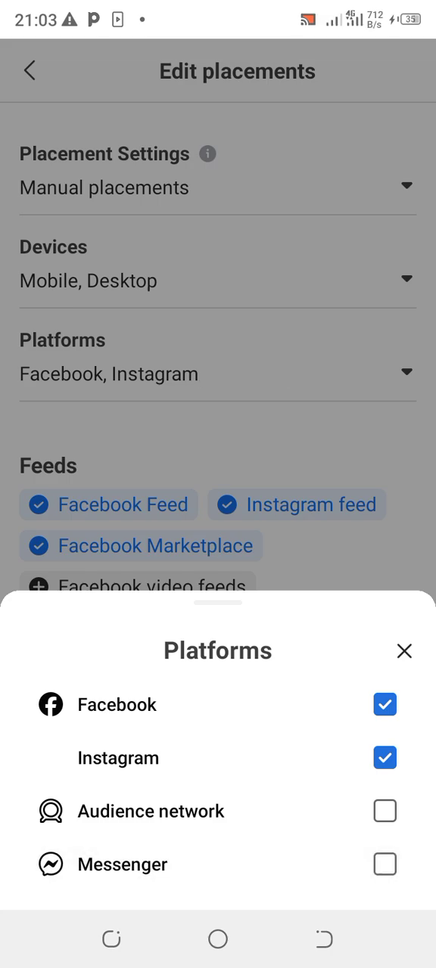
left_click(384, 863)
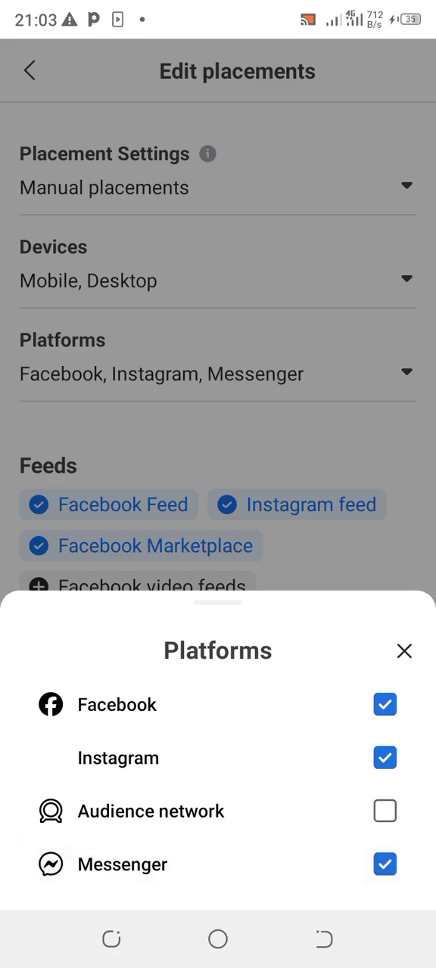
left_click(384, 864)
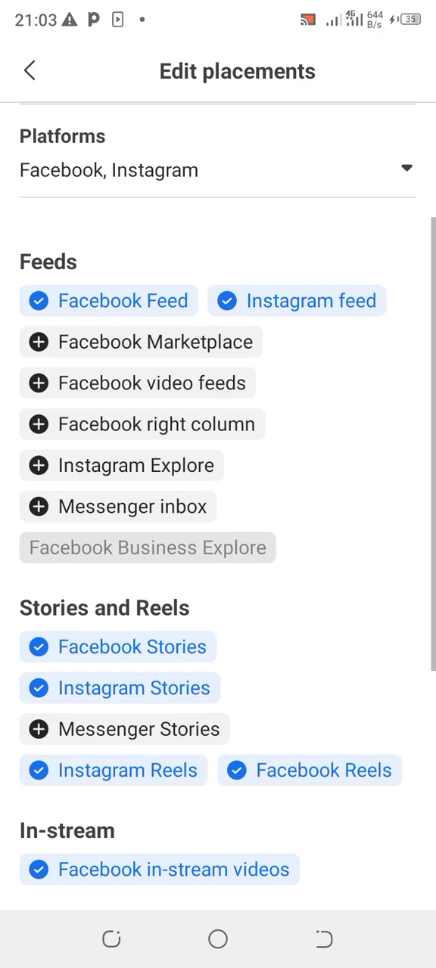
Deselect Facebook in-stream videos and search results from the placements and leave the editor.
scroll("down", 3)
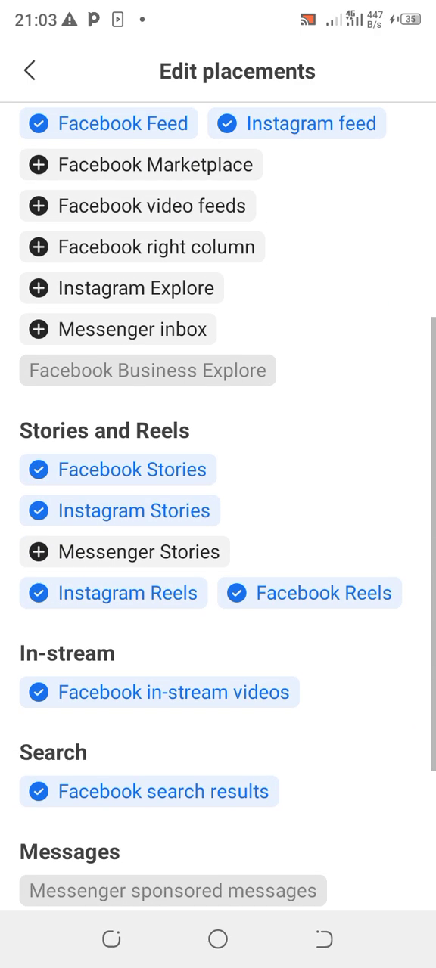
scroll("down", 3)
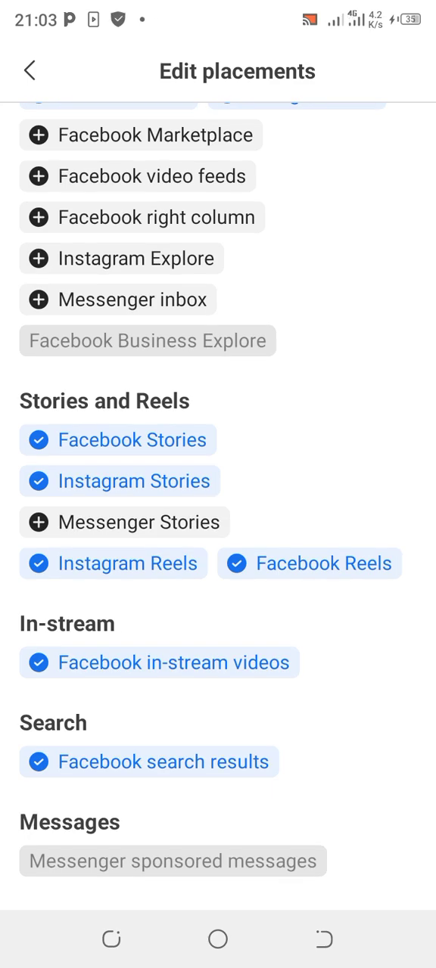
scroll("down", 3)
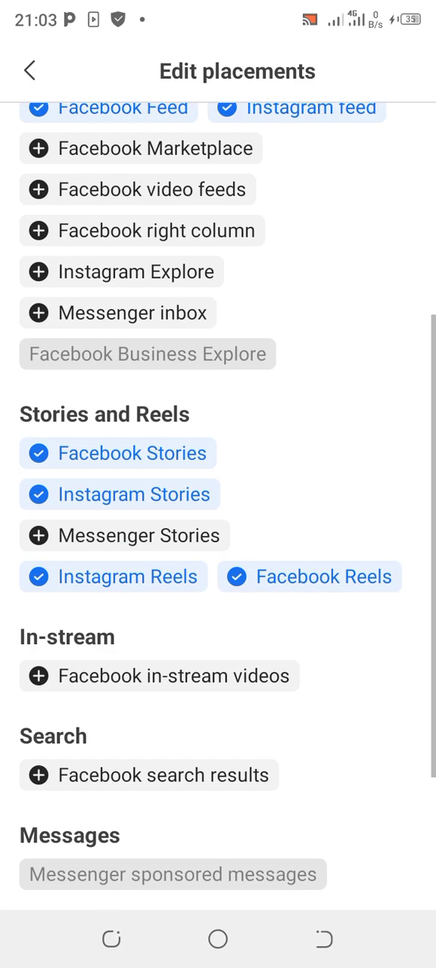
scroll("up", 3)
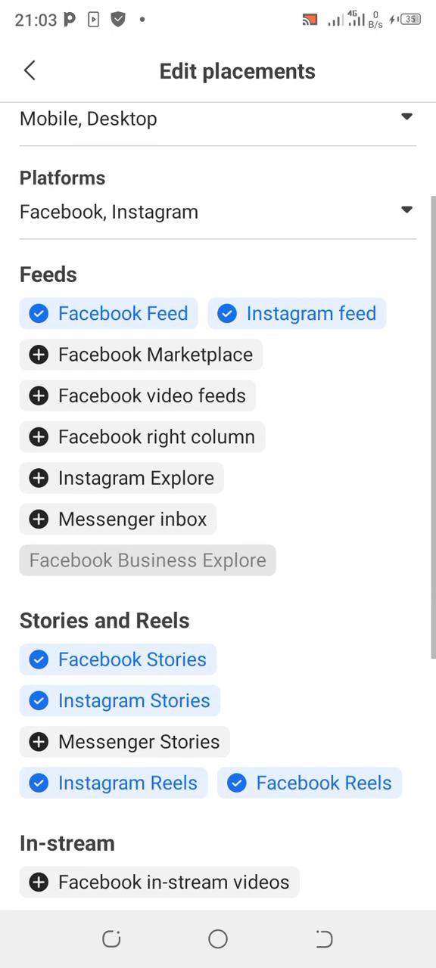
scroll("down", 3)
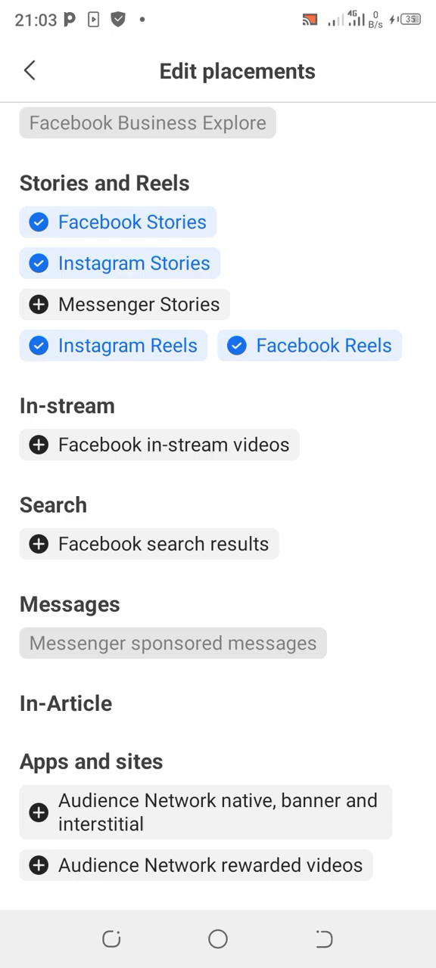
left_click(29, 70)
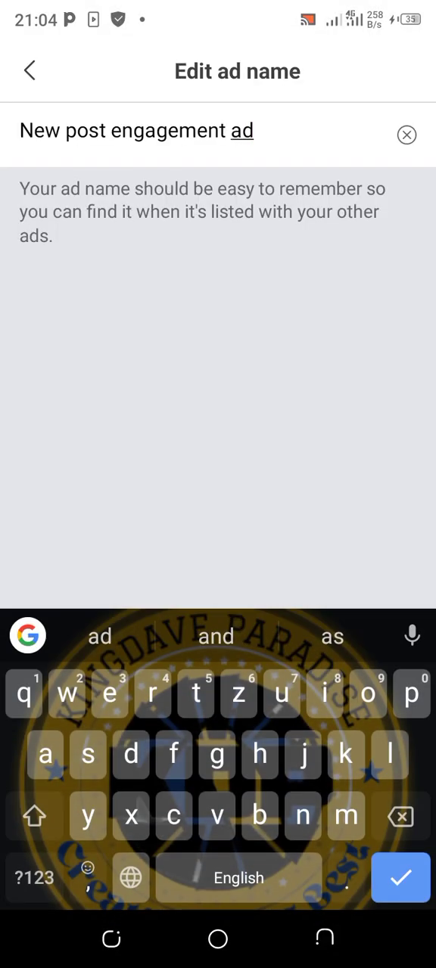
Replace the default ad name with 'Monetisation' and return to the ad setup.
left_click(399, 817)
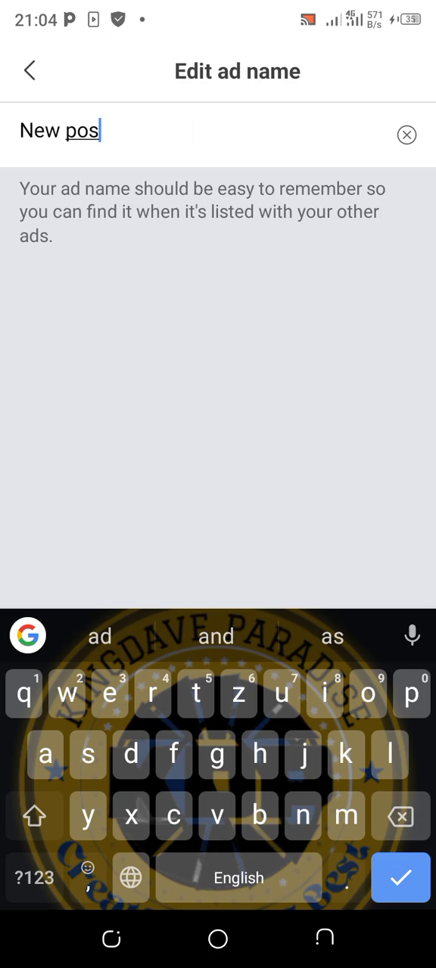
left_click(406, 135)
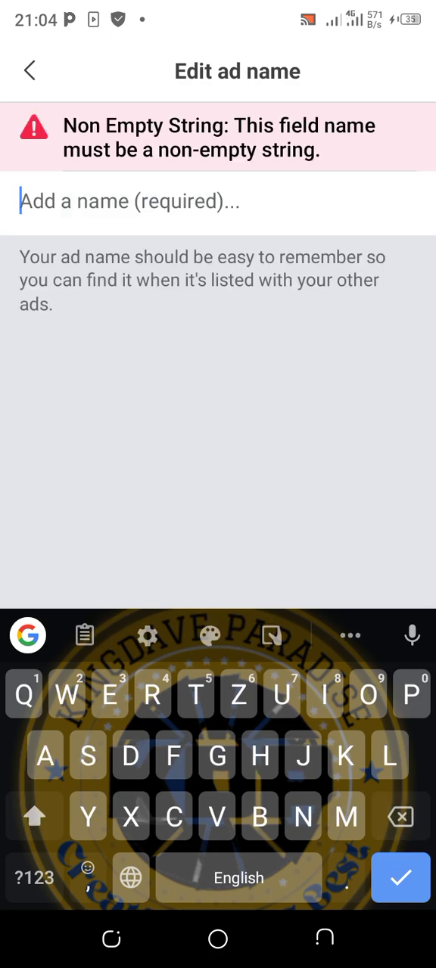
type("Mo")
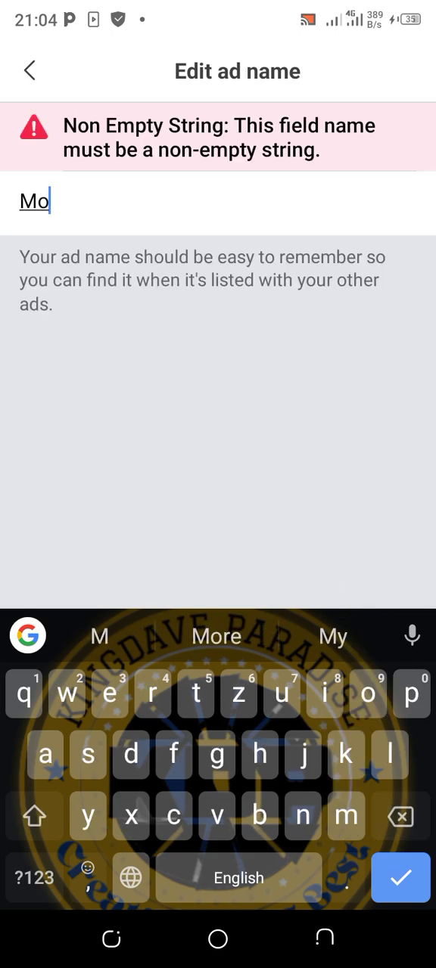
type("neti")
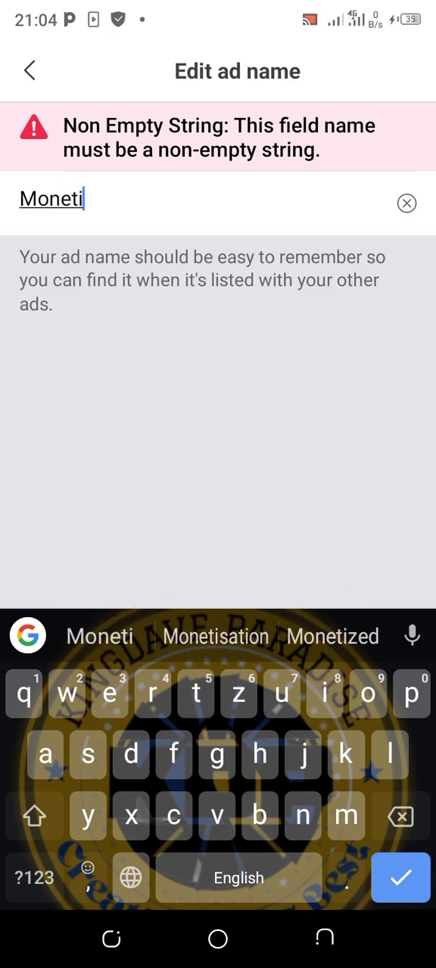
left_click(215, 635)
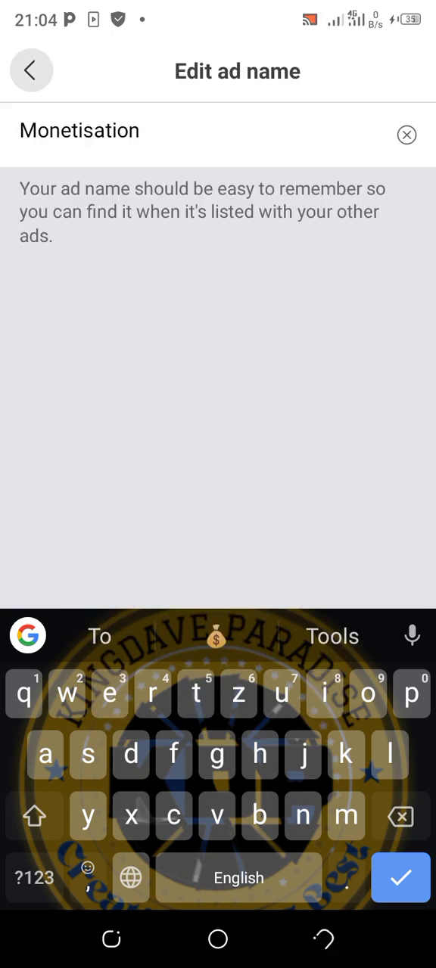
left_click(400, 877)
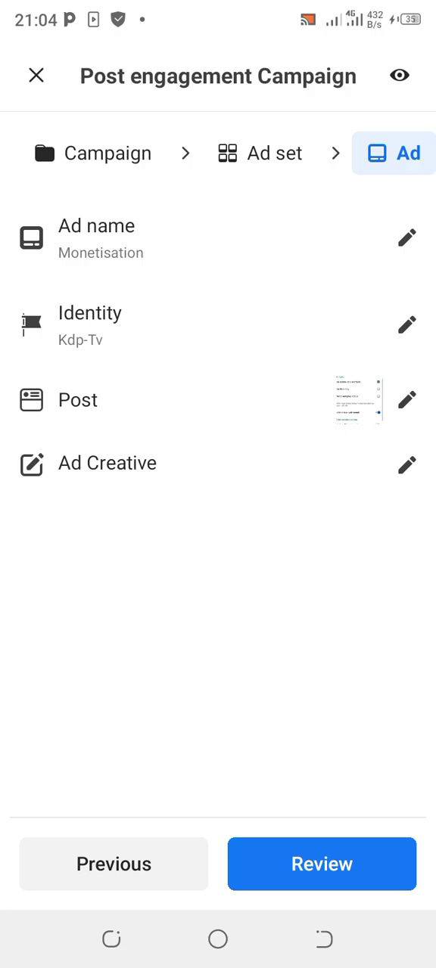
left_click(407, 324)
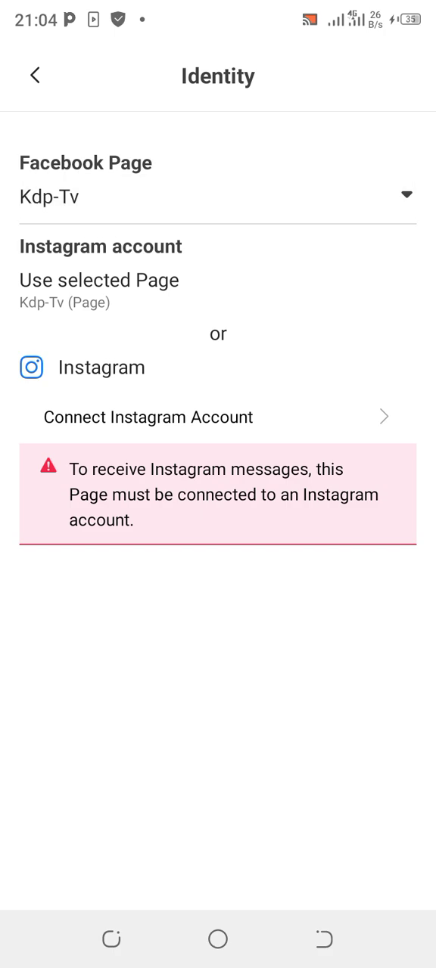
left_click(406, 195)
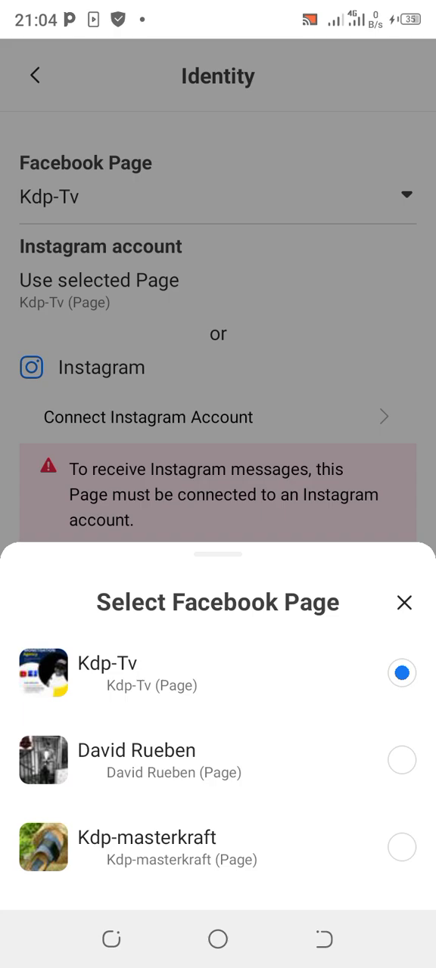
left_click(402, 602)
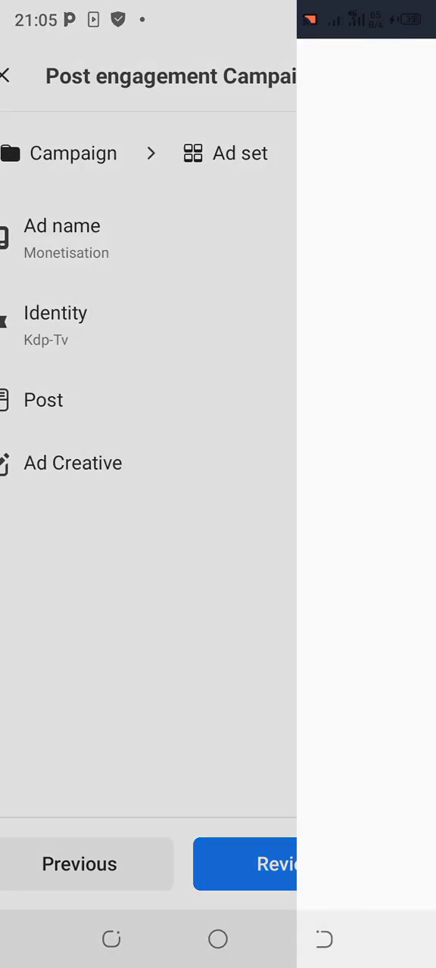
Check the Instagram posts in the post picker, then return to the Facebook posts.
left_click(42, 399)
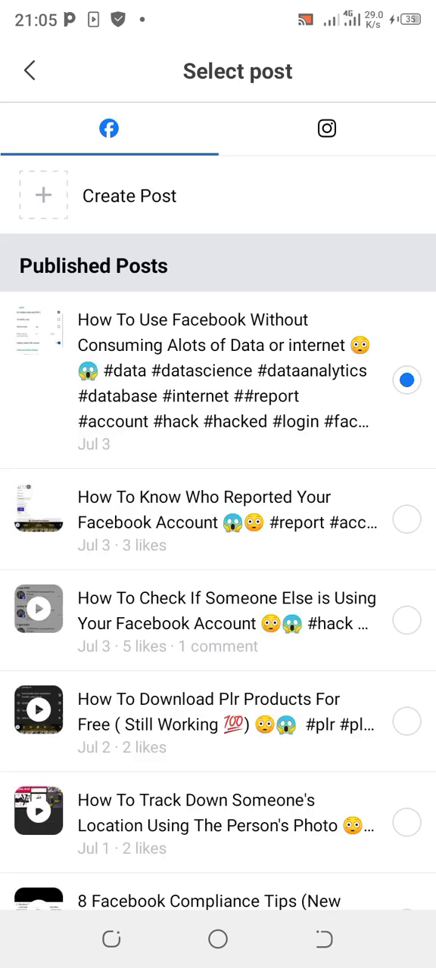
left_click(327, 127)
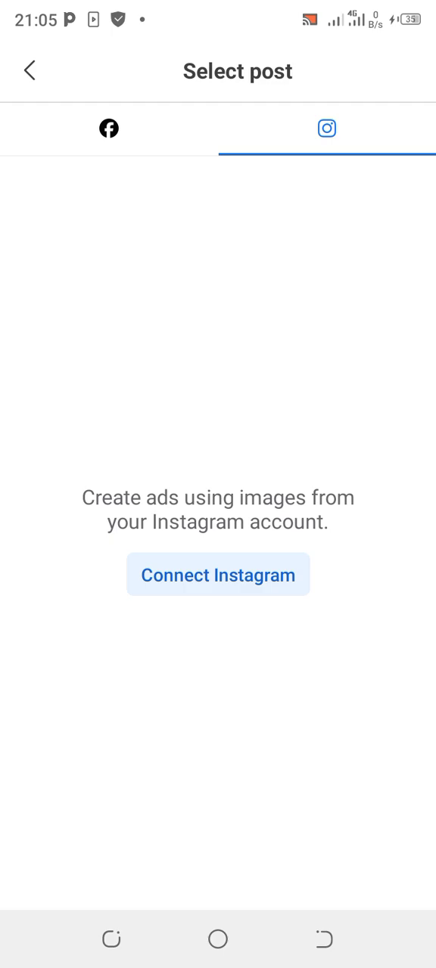
left_click(109, 127)
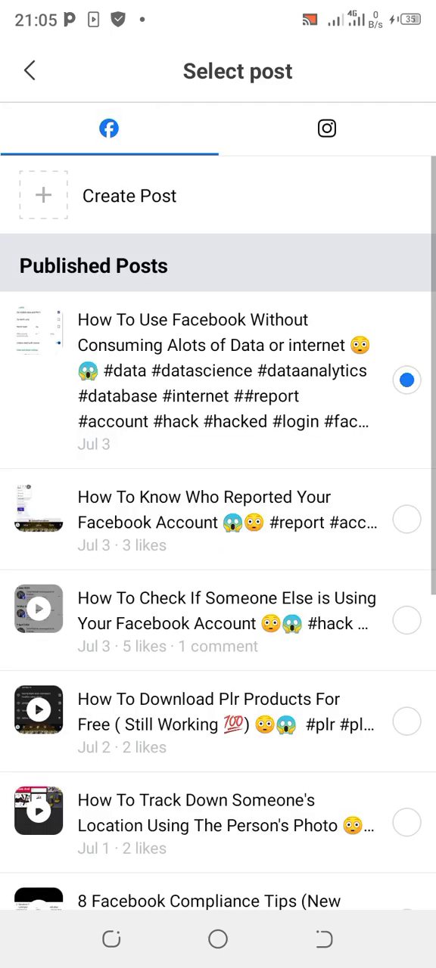
Scroll through the Page's published Facebook posts to find one to promote.
scroll("down", 3)
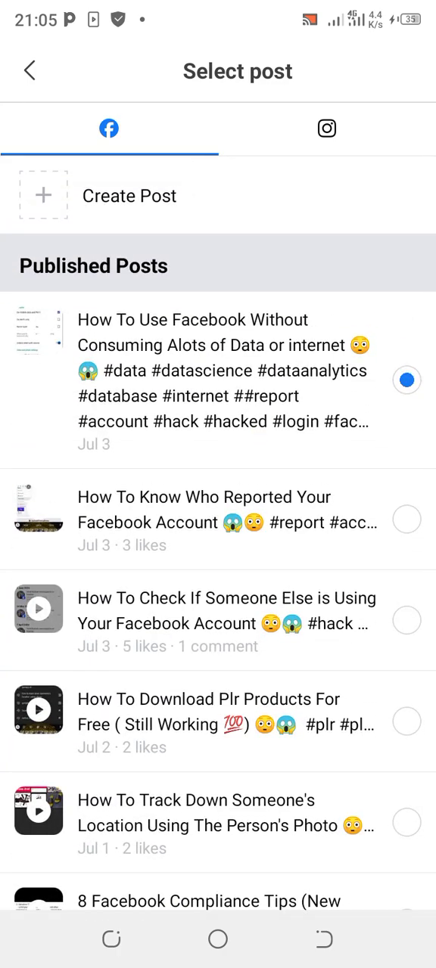
scroll("down", 3)
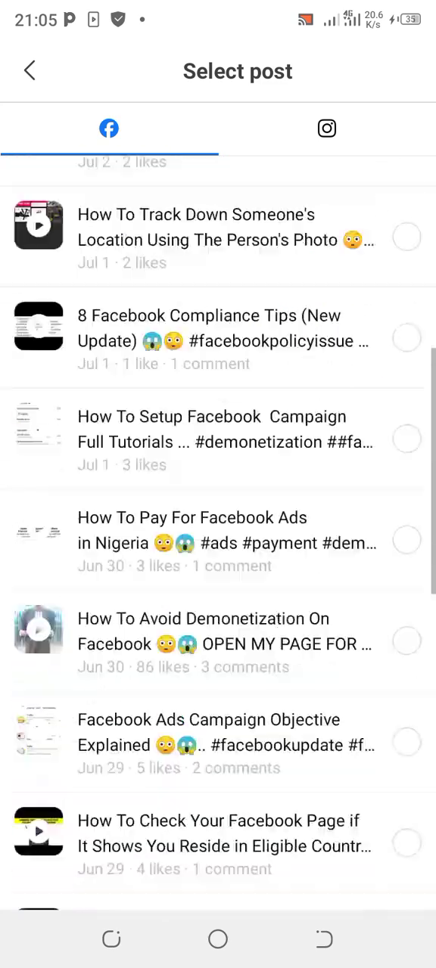
scroll("down", 3)
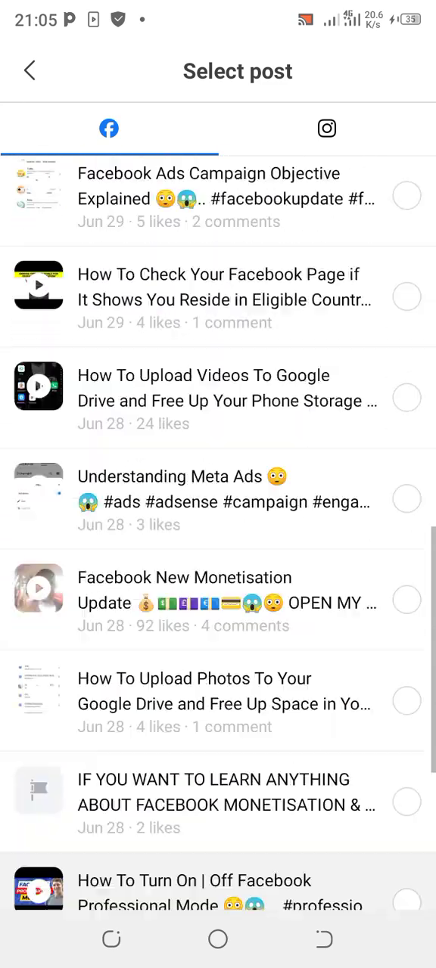